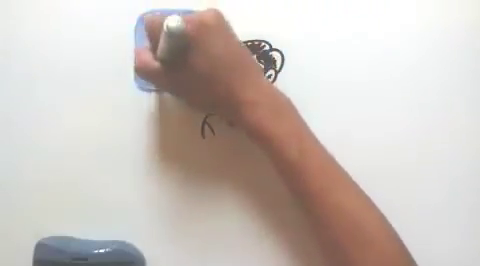
text(You)
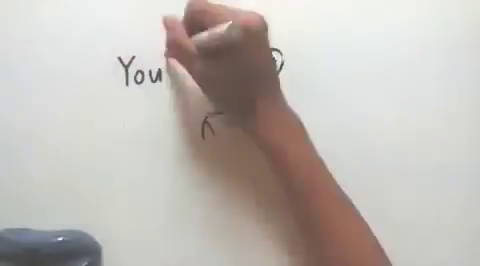